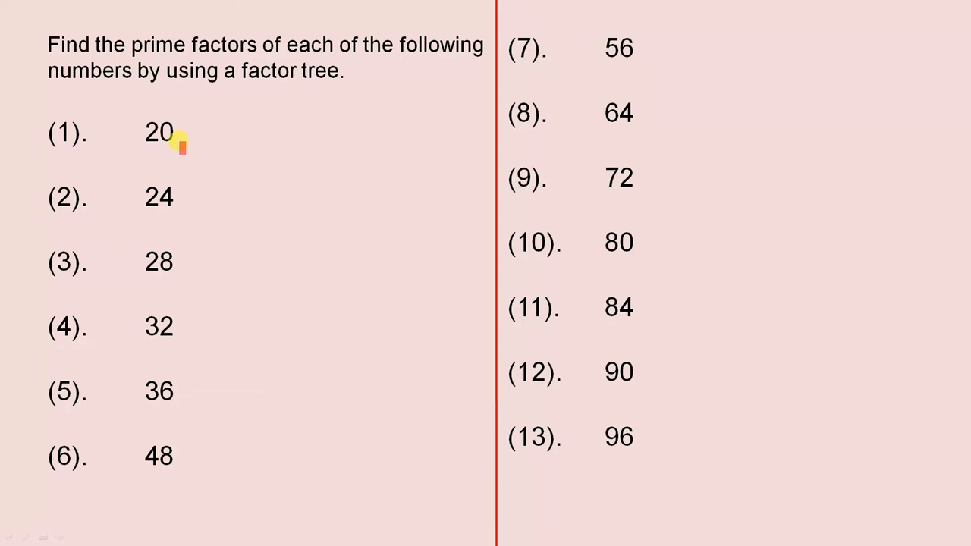
pyautogui.moveTo(264, 122)
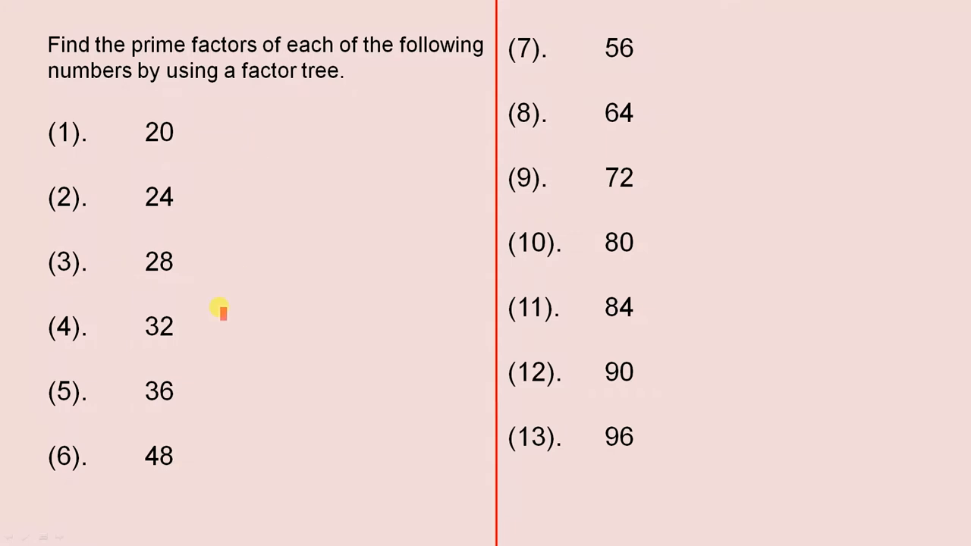
pyautogui.moveTo(170, 353)
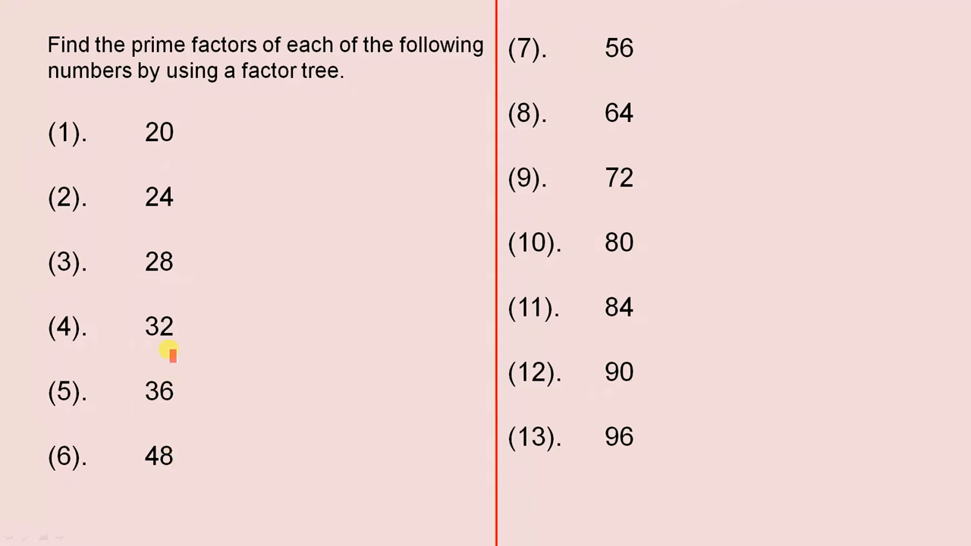
pyautogui.moveTo(175, 158)
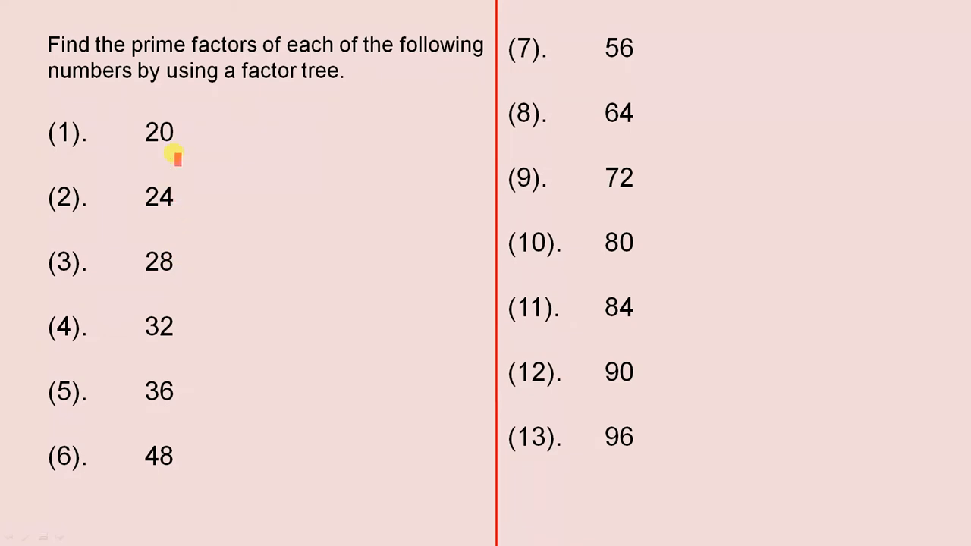
pyautogui.moveTo(454, 287)
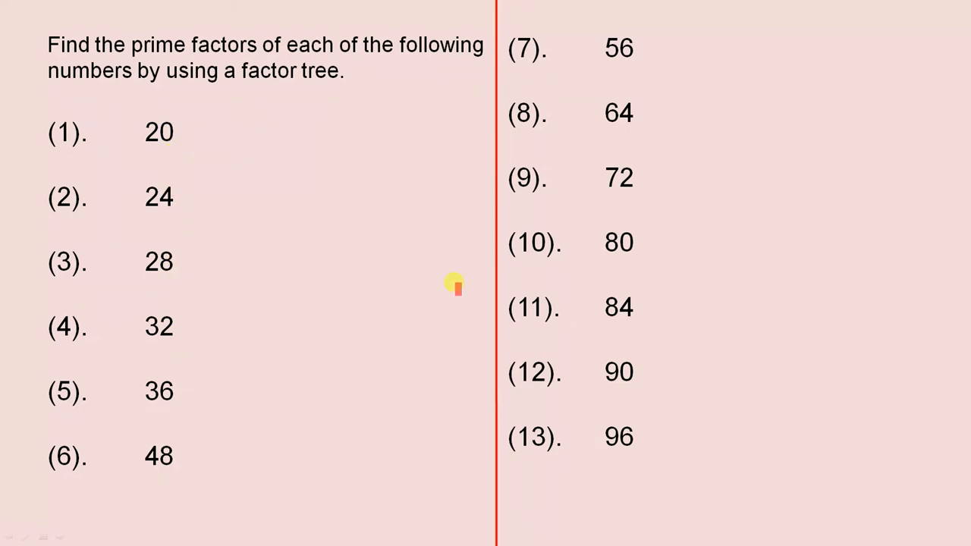
pyautogui.moveTo(644, 47)
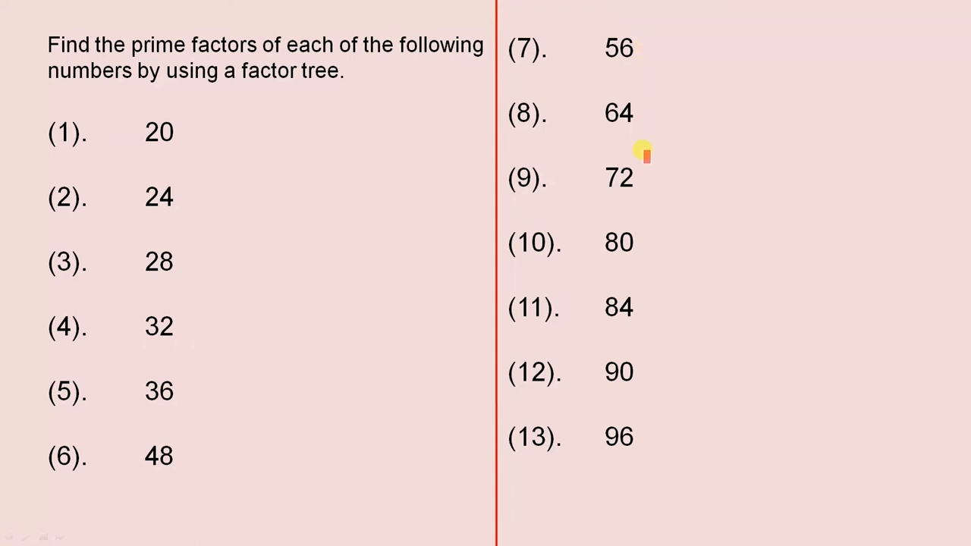
pyautogui.moveTo(641, 449)
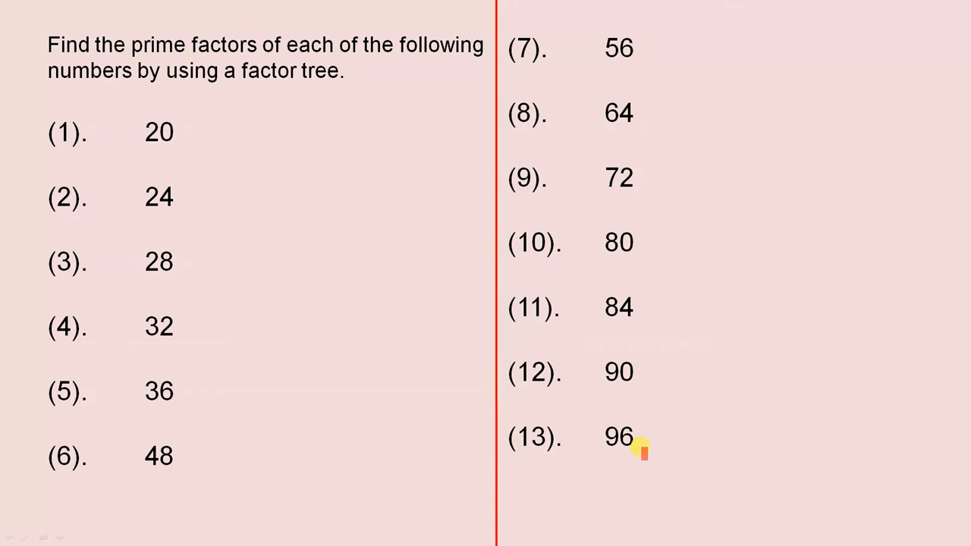
pyautogui.moveTo(653, 421)
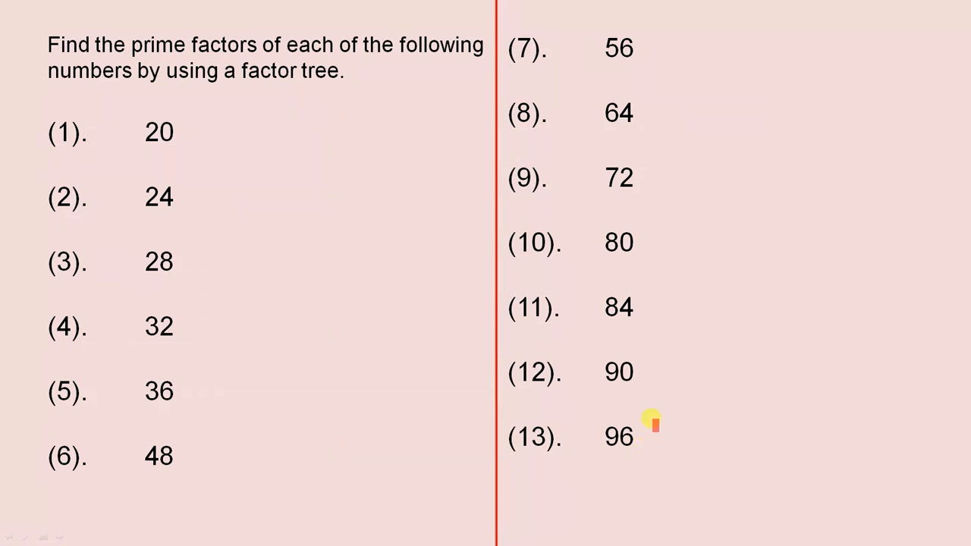
pyautogui.moveTo(832, 249)
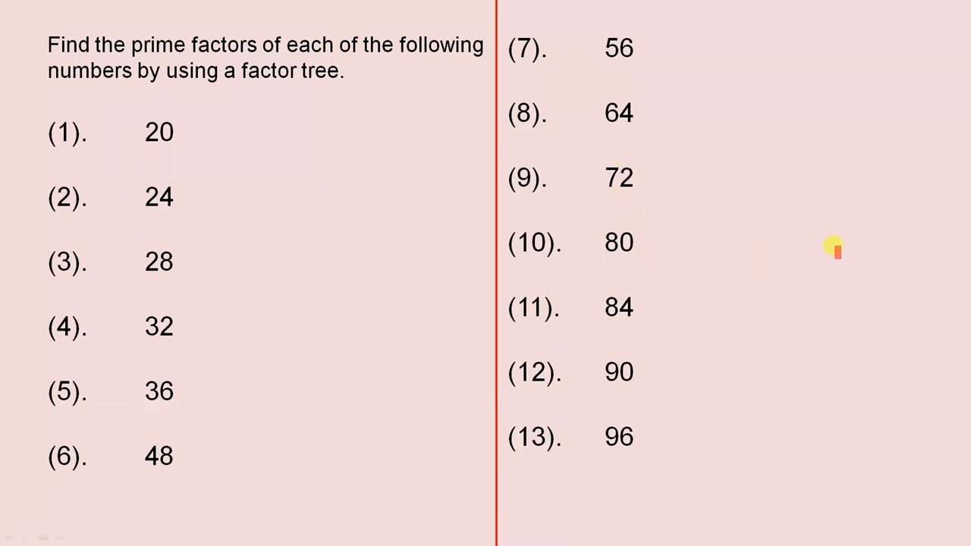
pyautogui.moveTo(968, 235)
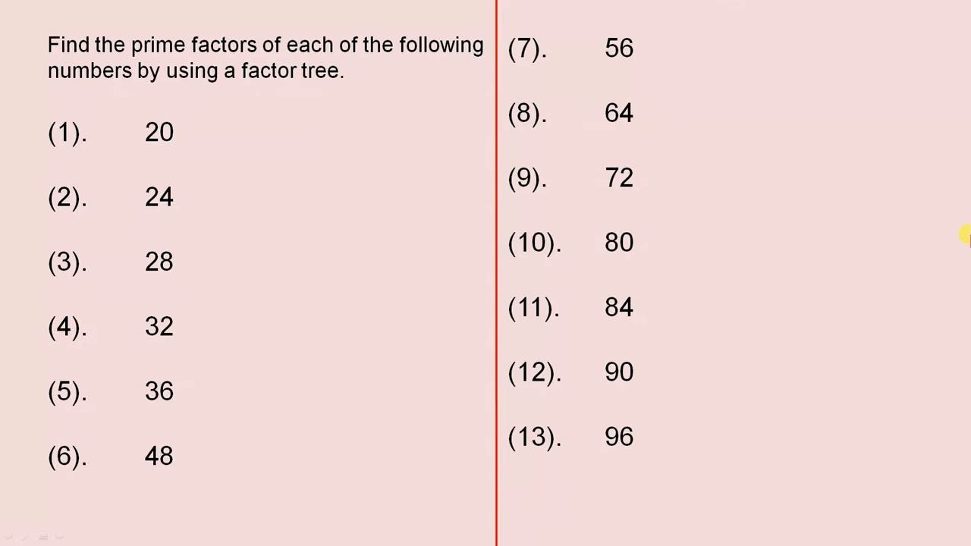
# Step: Draw red pen branches extending the factor tree down to its third level beside problem 20
pyautogui.scroll(-3)
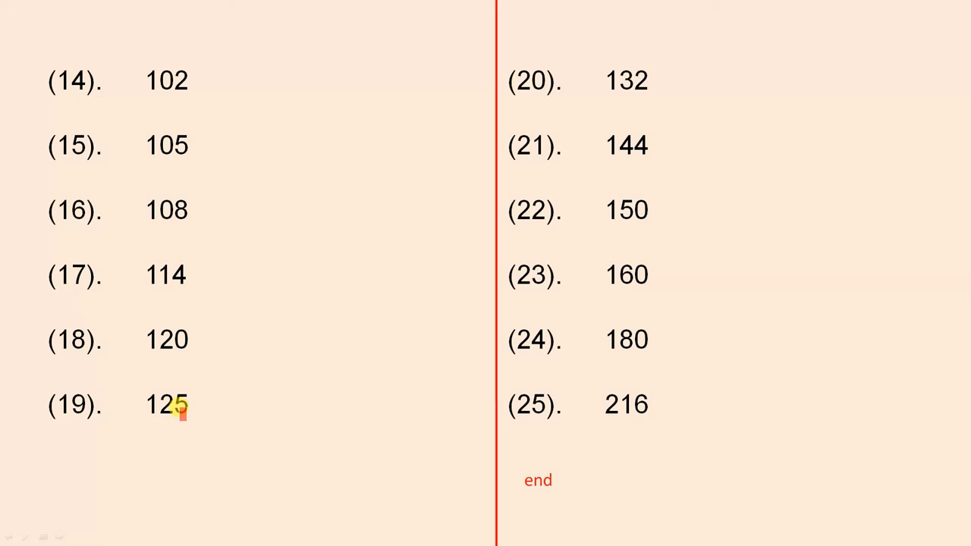
pyautogui.moveTo(224, 381)
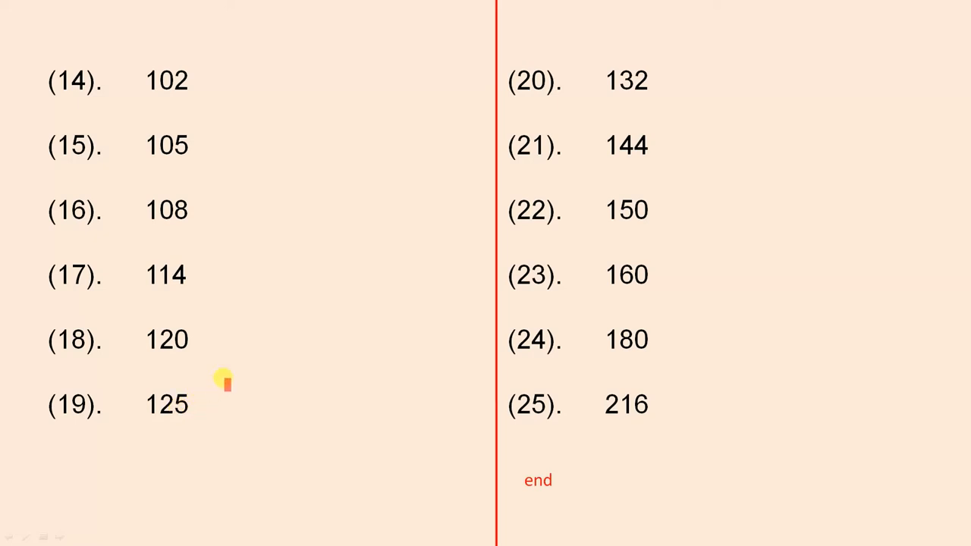
pyautogui.moveTo(687, 79)
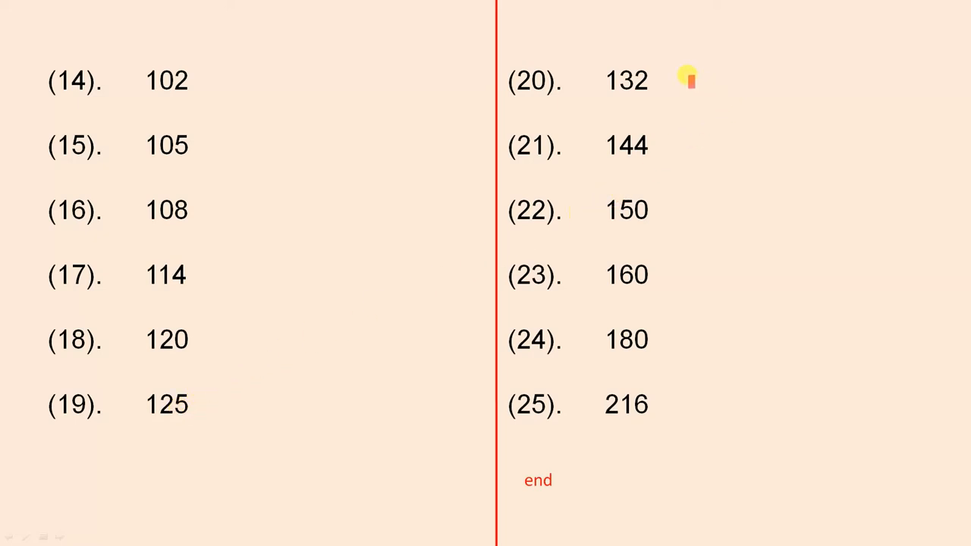
pyautogui.moveTo(652, 210)
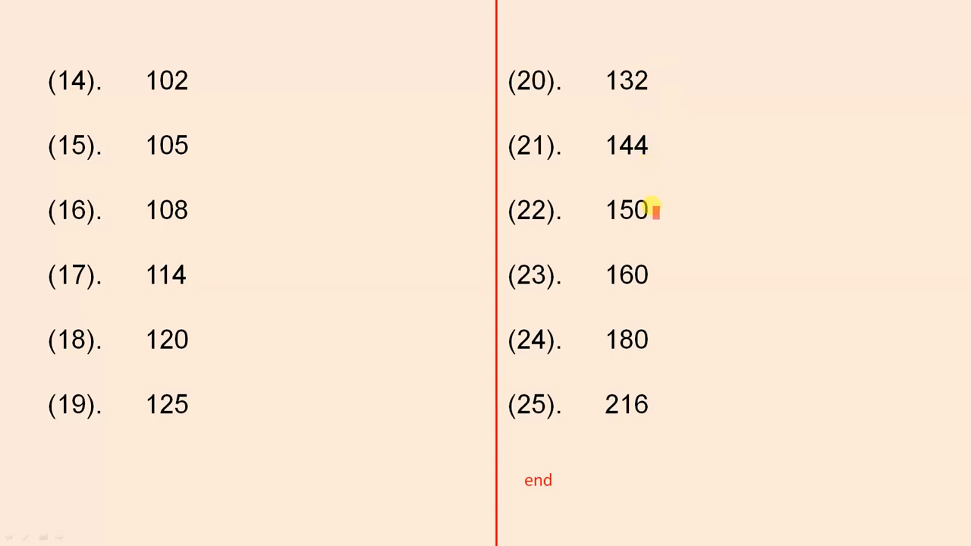
pyautogui.moveTo(637, 410)
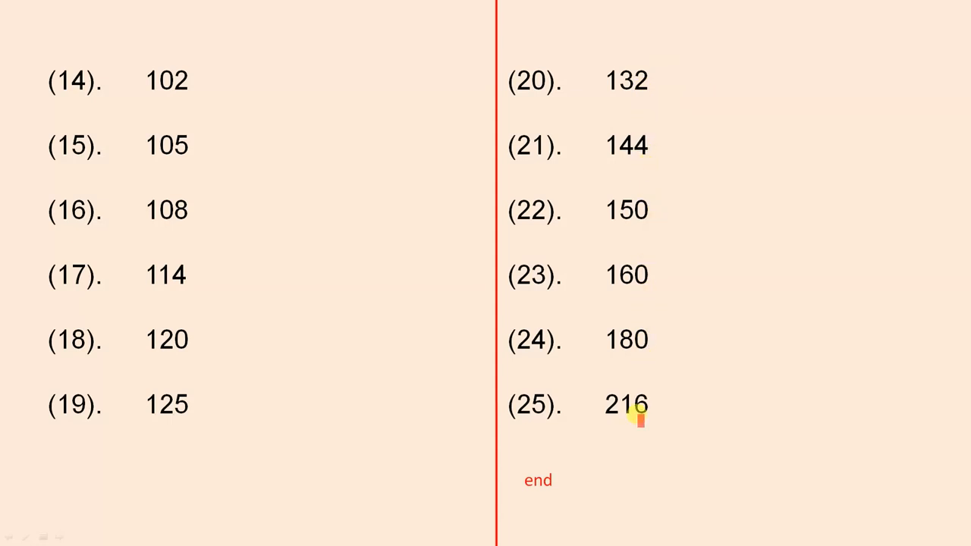
pyautogui.moveTo(664, 365)
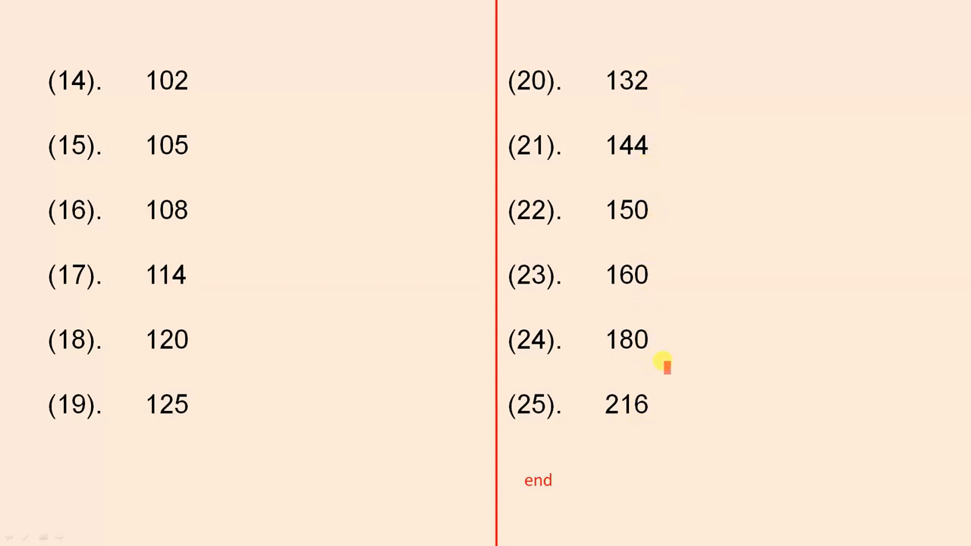
pyautogui.moveTo(651, 100)
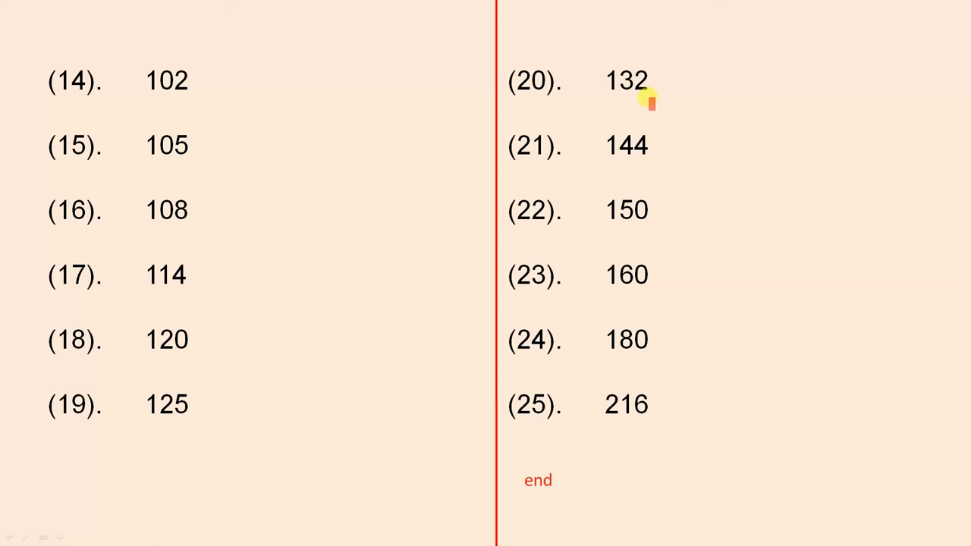
pyautogui.moveTo(670, 130)
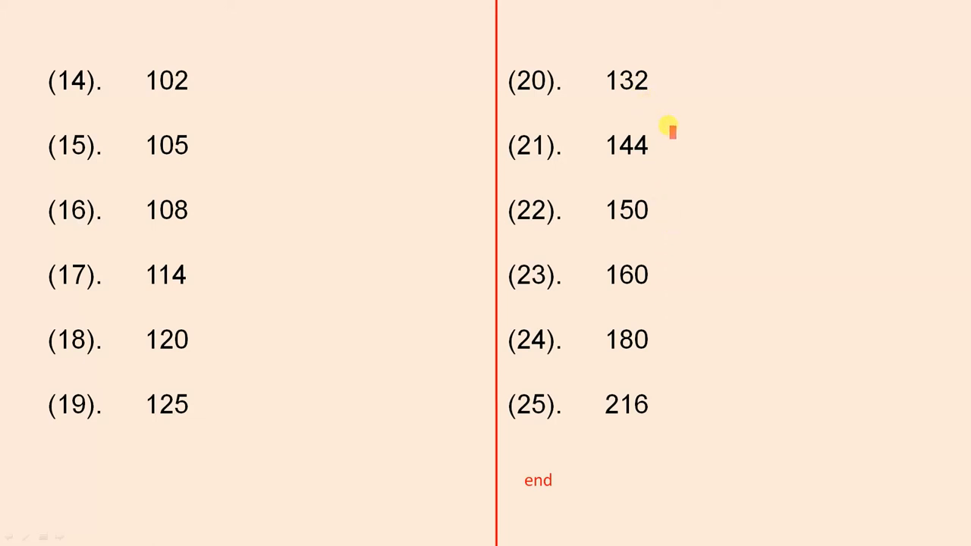
pyautogui.moveTo(808, 48)
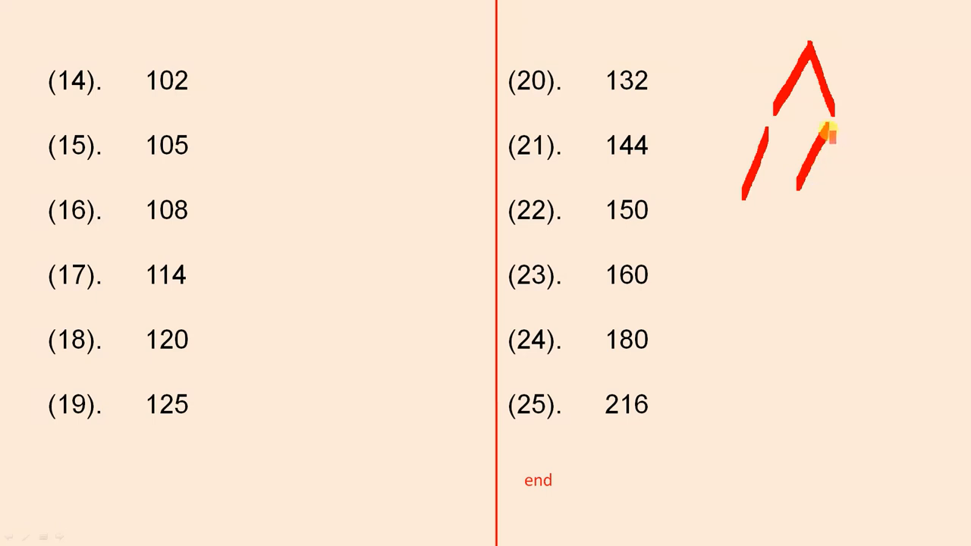
pyautogui.moveTo(823, 133); pyautogui.dragTo(858, 182)
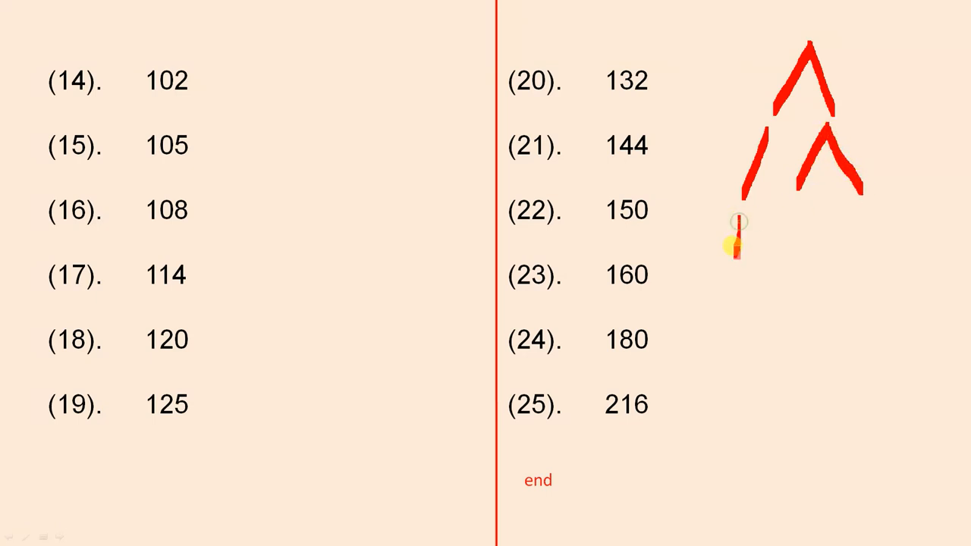
pyautogui.moveTo(736, 220); pyautogui.dragTo(721, 296)
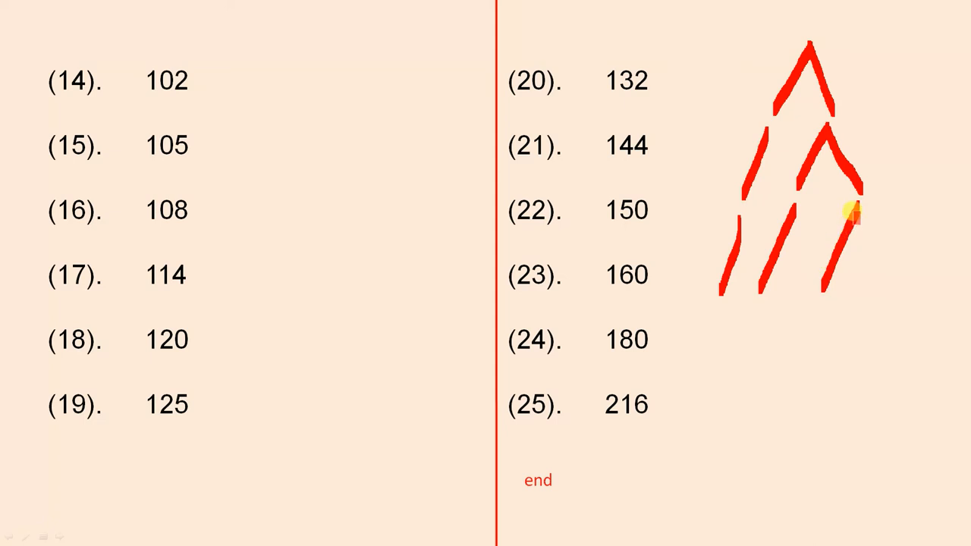
pyautogui.moveTo(853, 214); pyautogui.dragTo(880, 273)
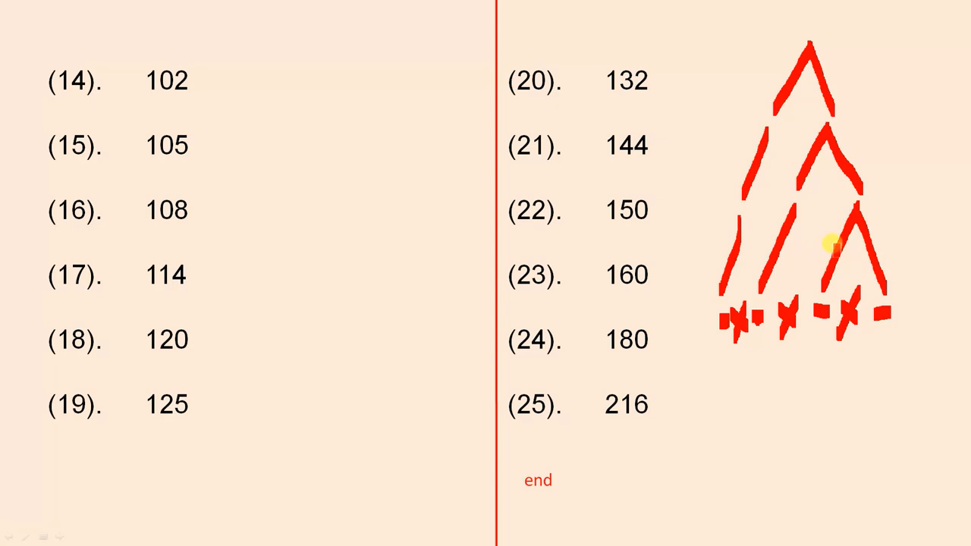
pyautogui.moveTo(963, 106)
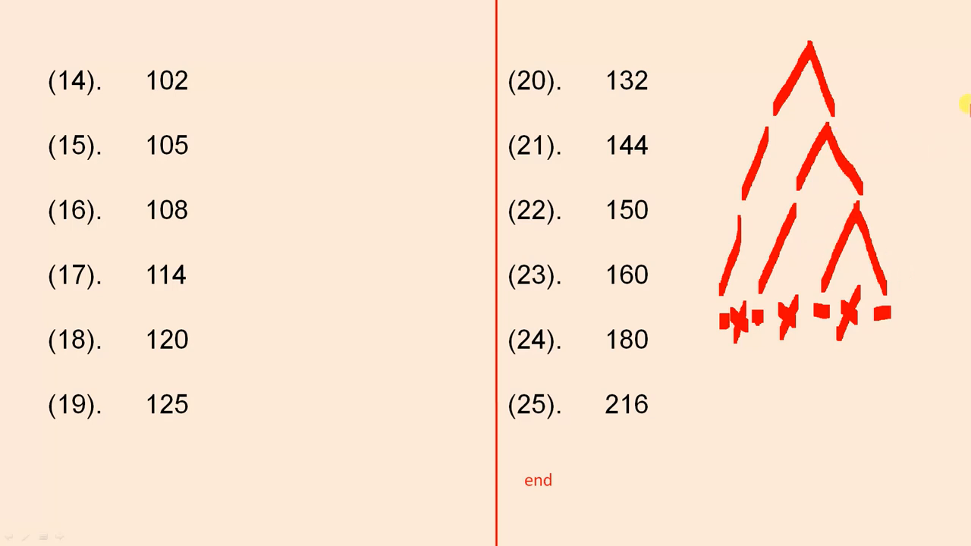